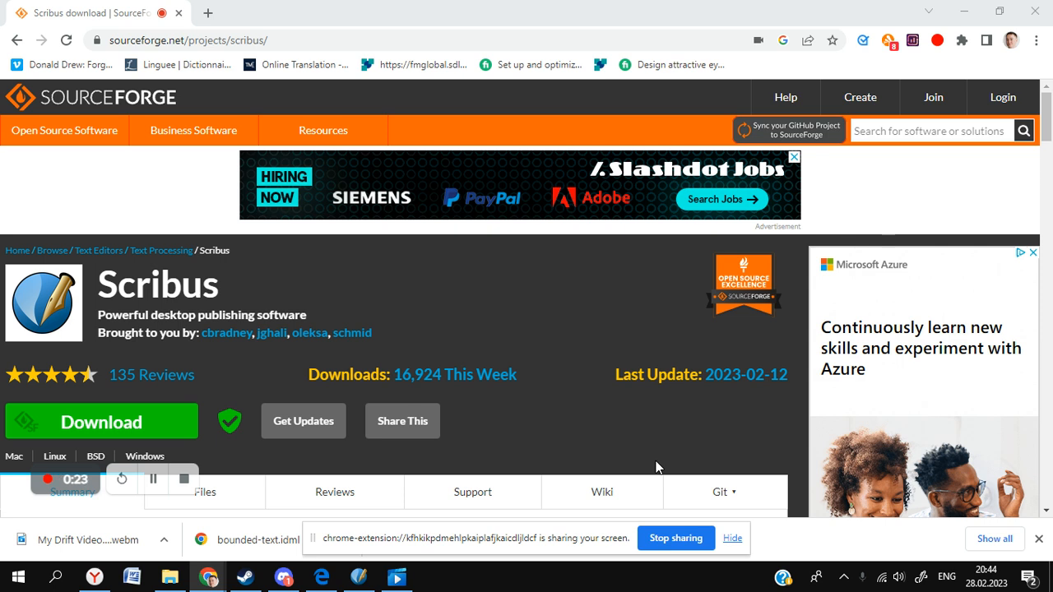
mouse_move(474, 324)
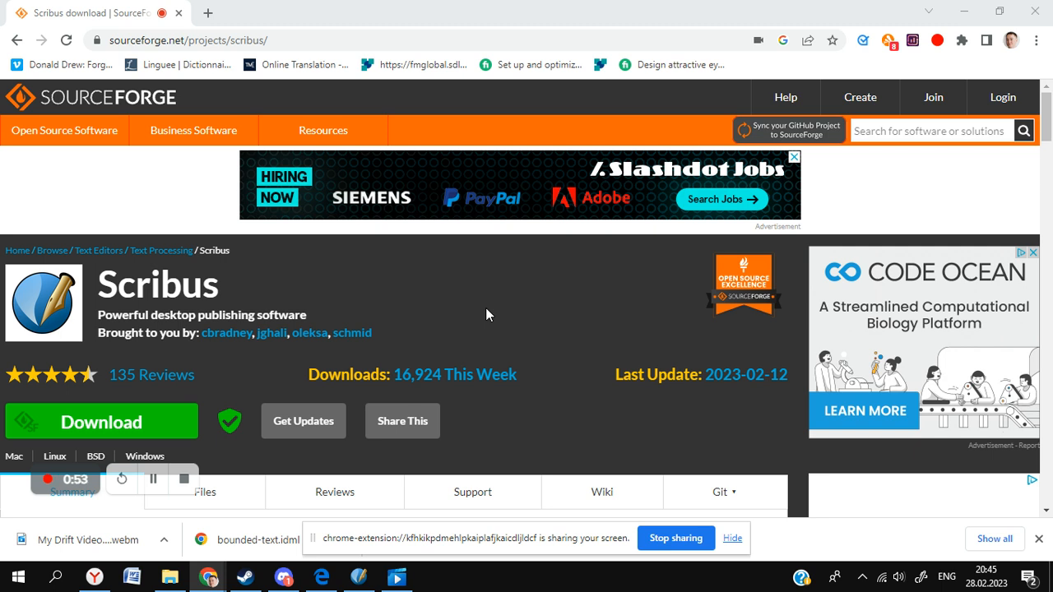
mouse_move(489, 258)
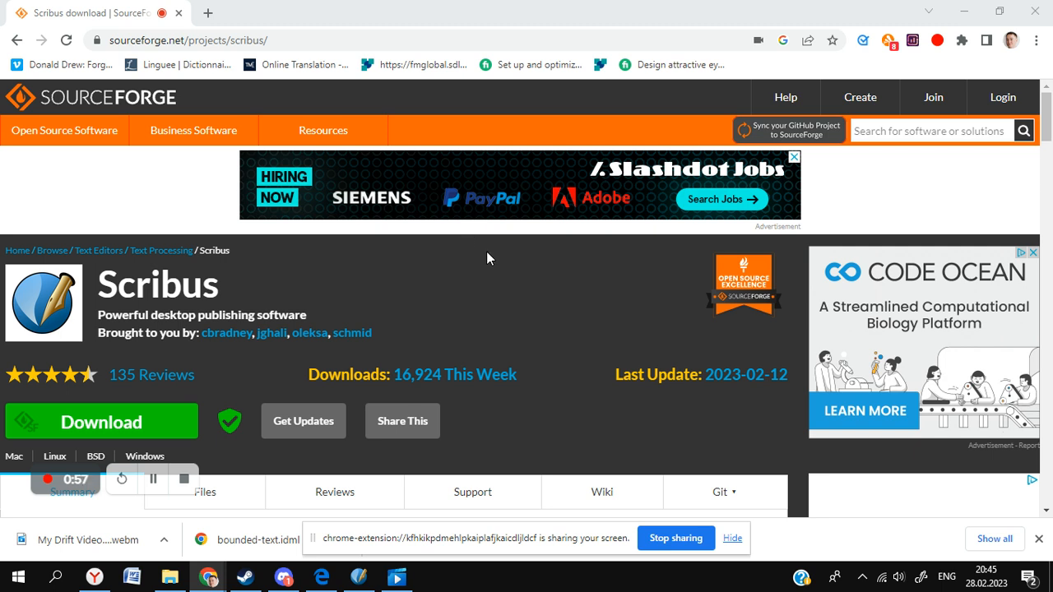
mouse_move(532, 251)
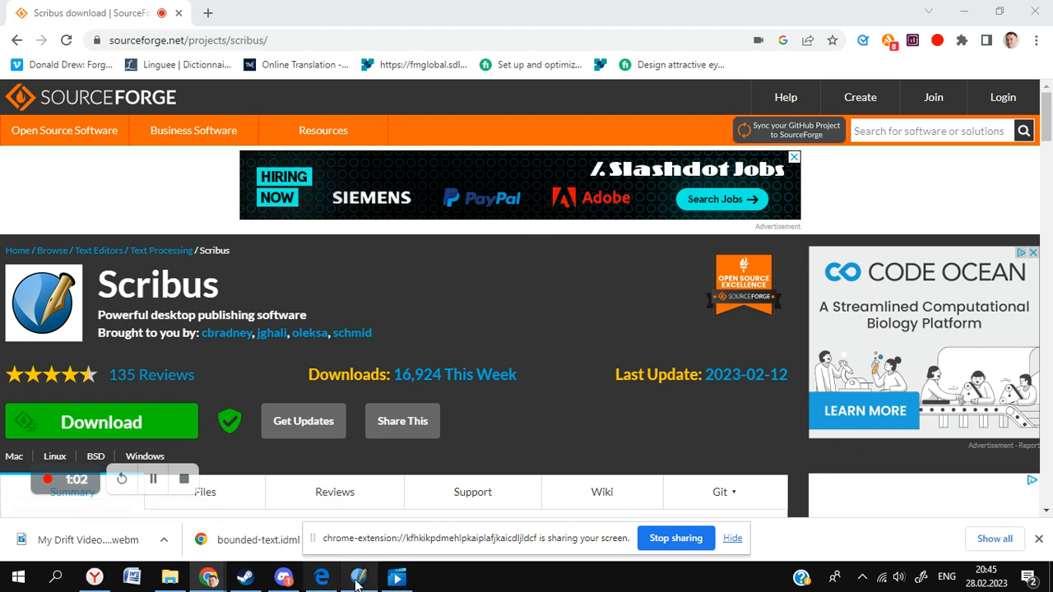
Launch Scribus from the taskbar to bring up the New Document dialog
left_click(358, 576)
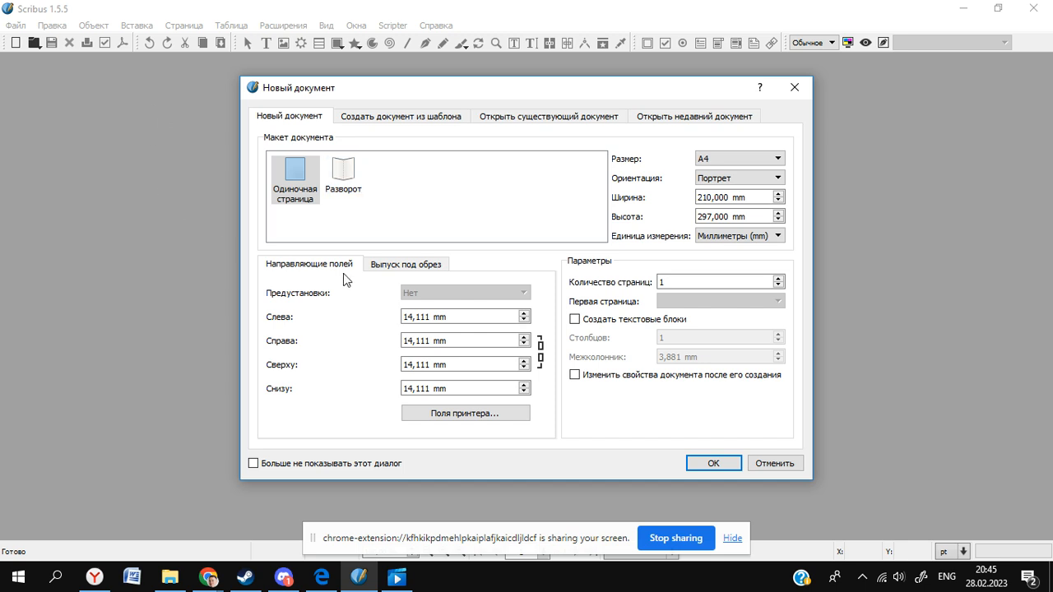
mouse_move(448, 255)
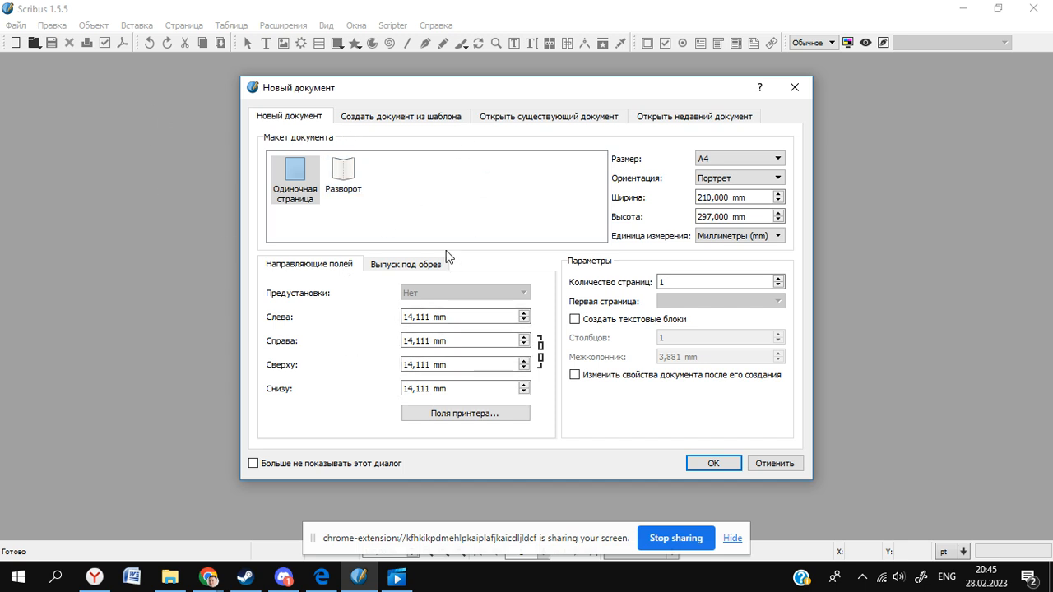
mouse_move(525, 137)
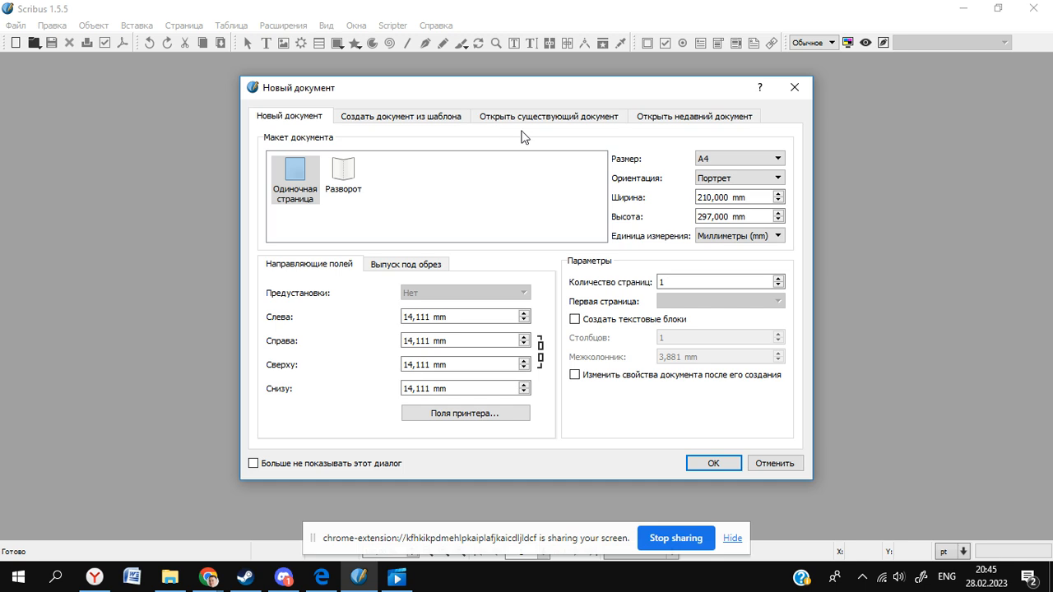
In Open Existing Document, browse into YouTube and then the IDML tutorial folder
left_click(548, 116)
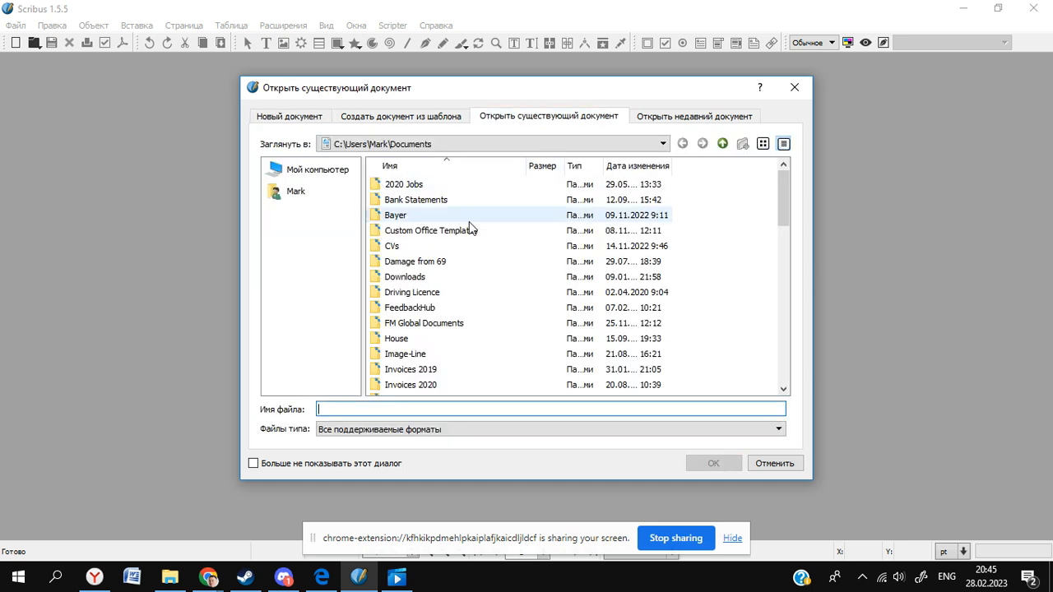
scroll("down", 3)
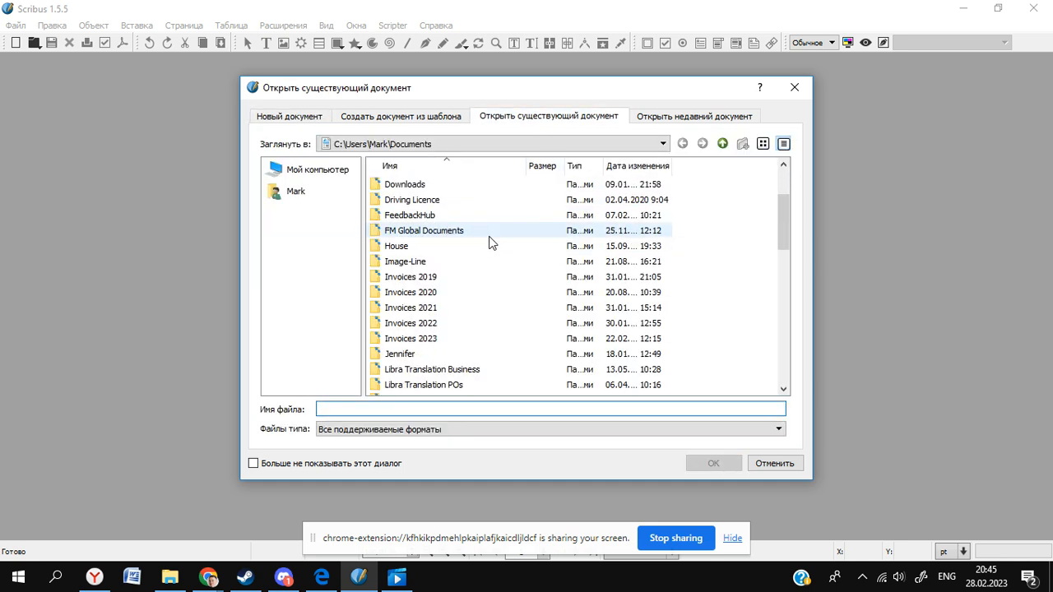
scroll("down", 3)
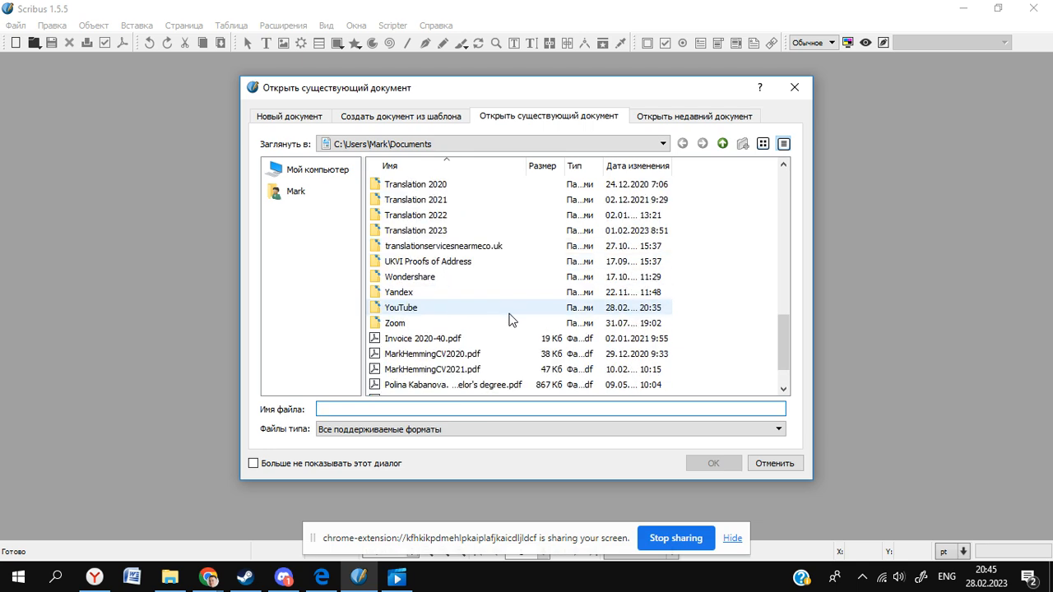
double_click(401, 307)
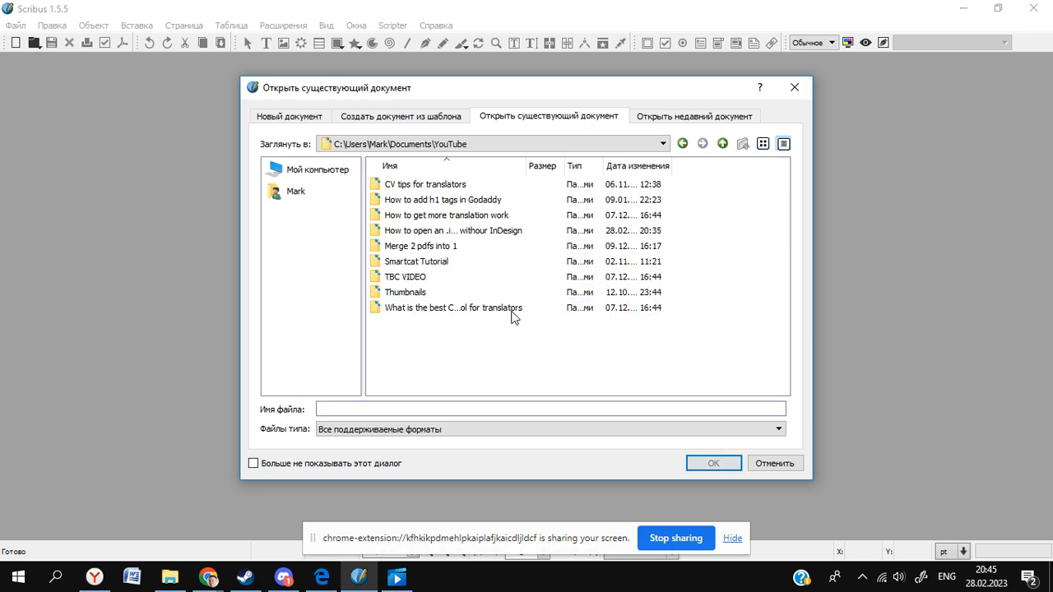
left_click(453, 231)
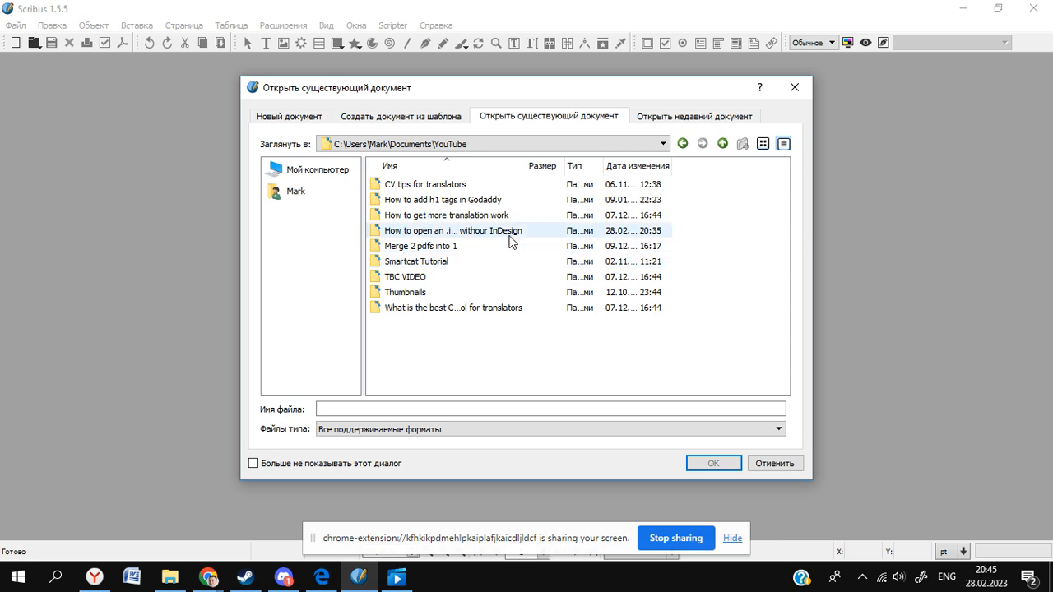
double_click(453, 230)
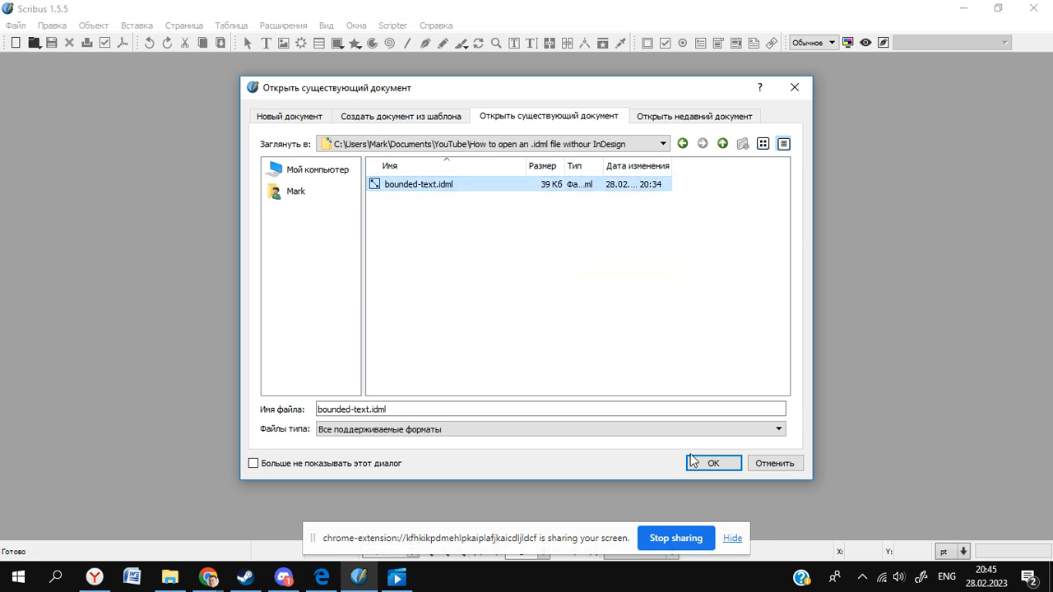
Open bounded-text.idml as a converted Scribus document
left_click(713, 464)
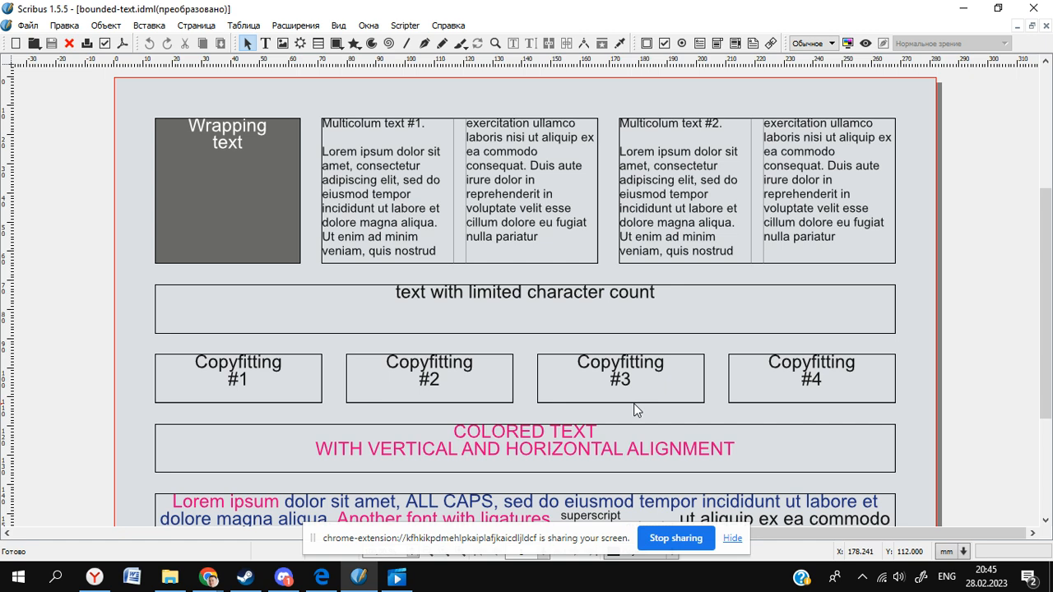
mouse_move(239, 198)
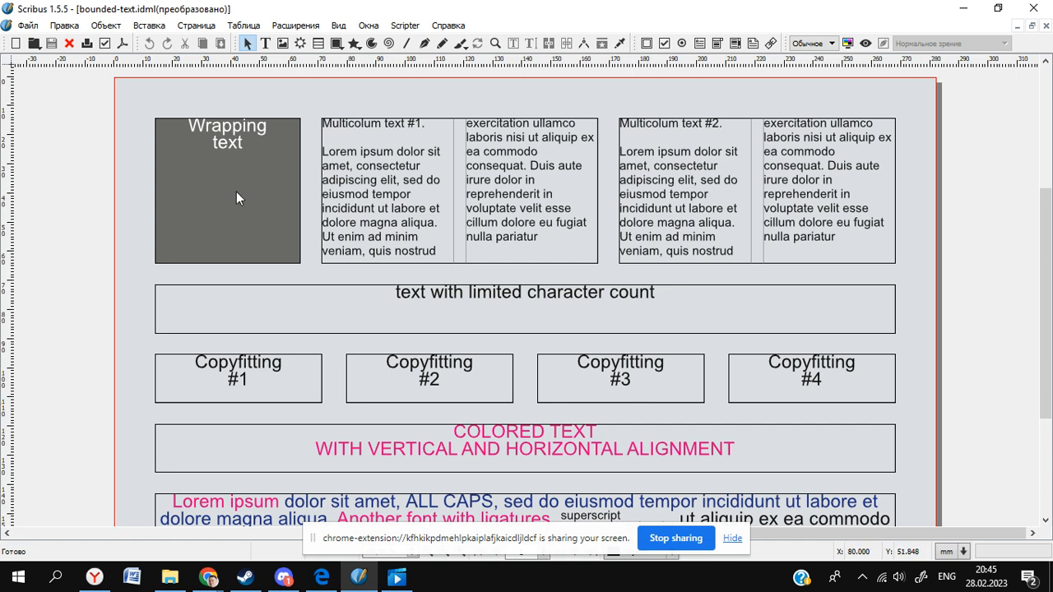
scroll("down", 3)
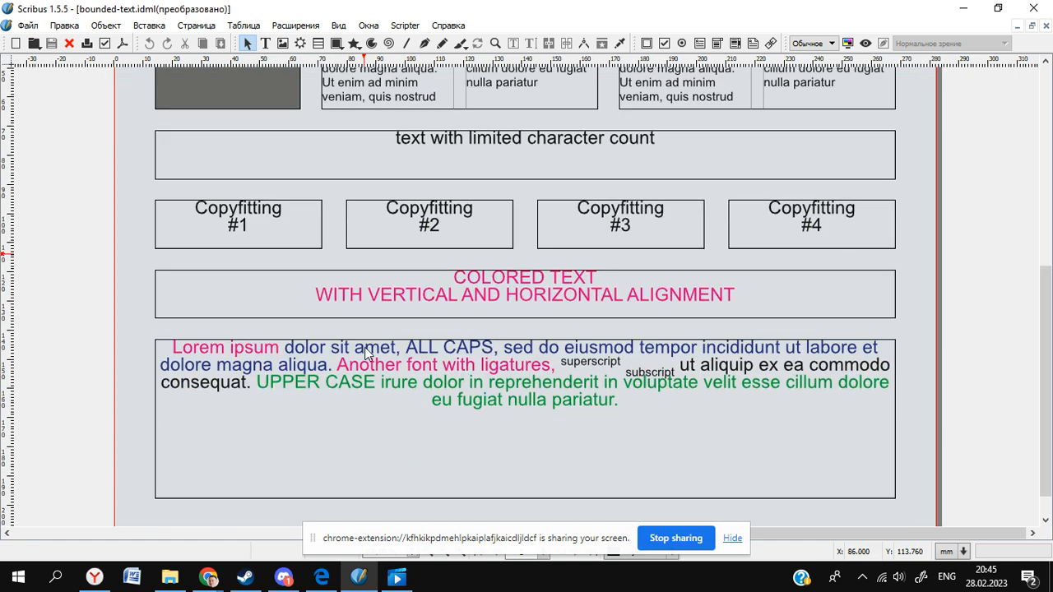
scroll("up", 3)
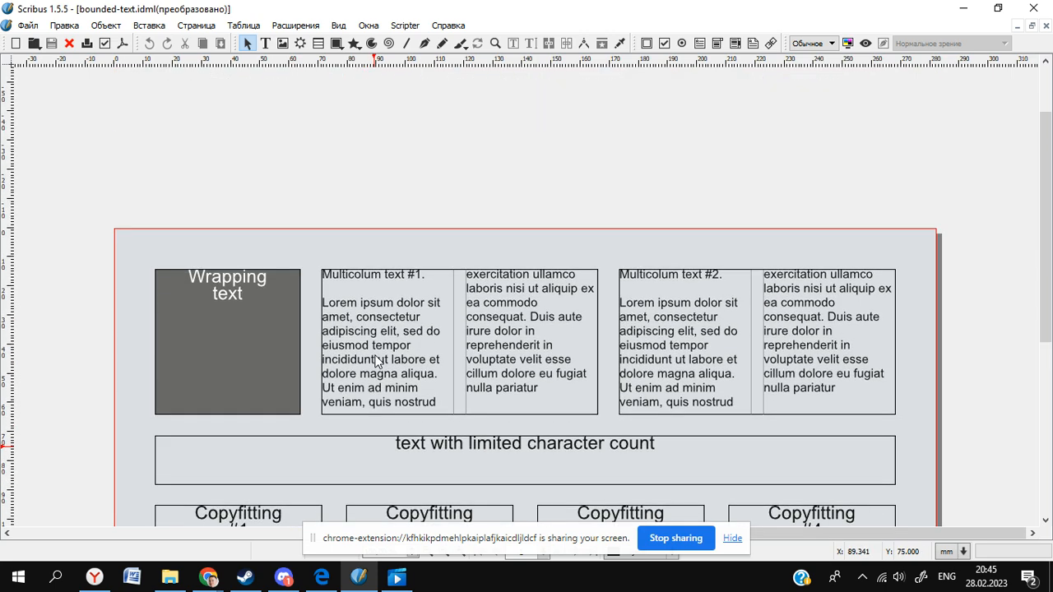
scroll("down", 3)
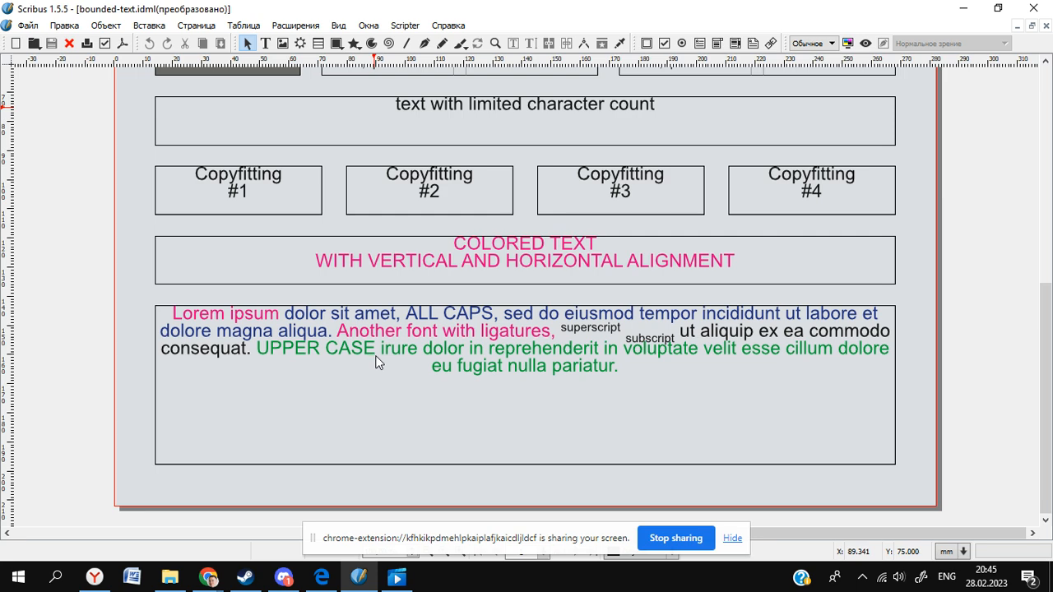
Scroll through the page to inspect the wrapping, multicolumn, copyfitting and coloured text frames
scroll("up", 3)
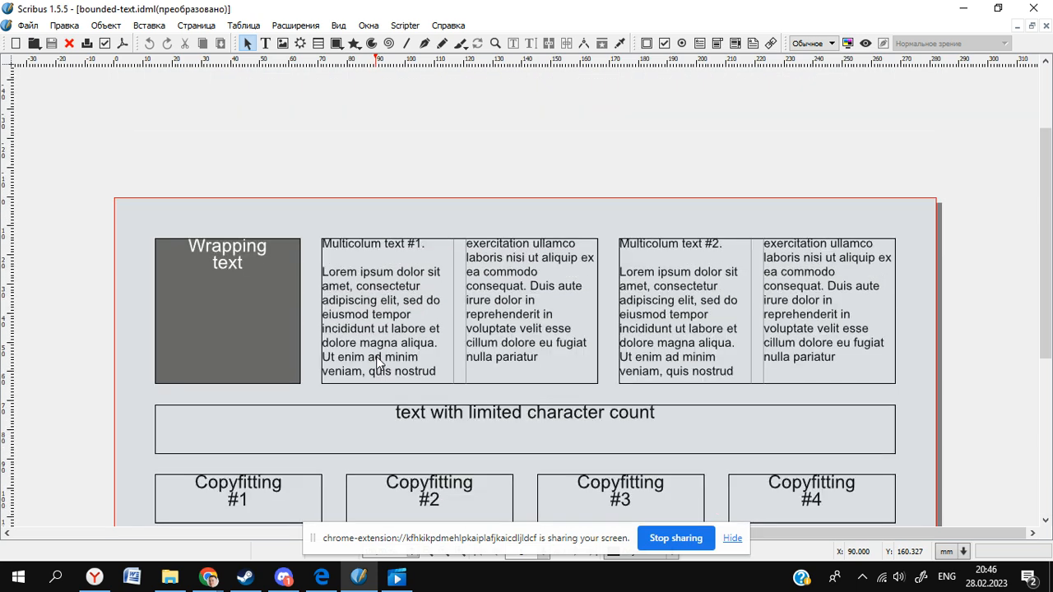
scroll("down", 3)
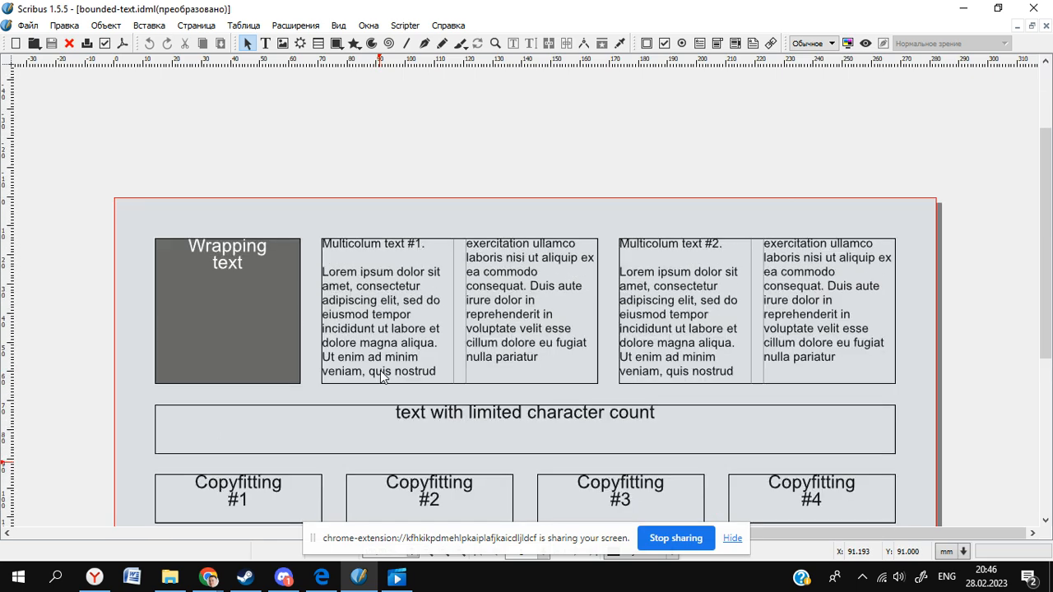
scroll("down", 3)
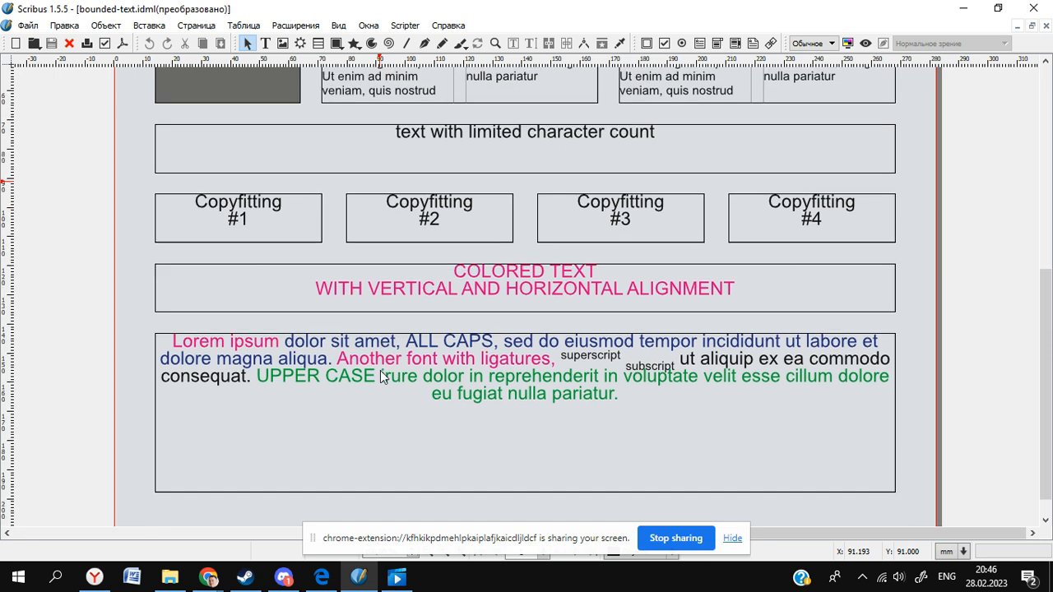
scroll("up", 3)
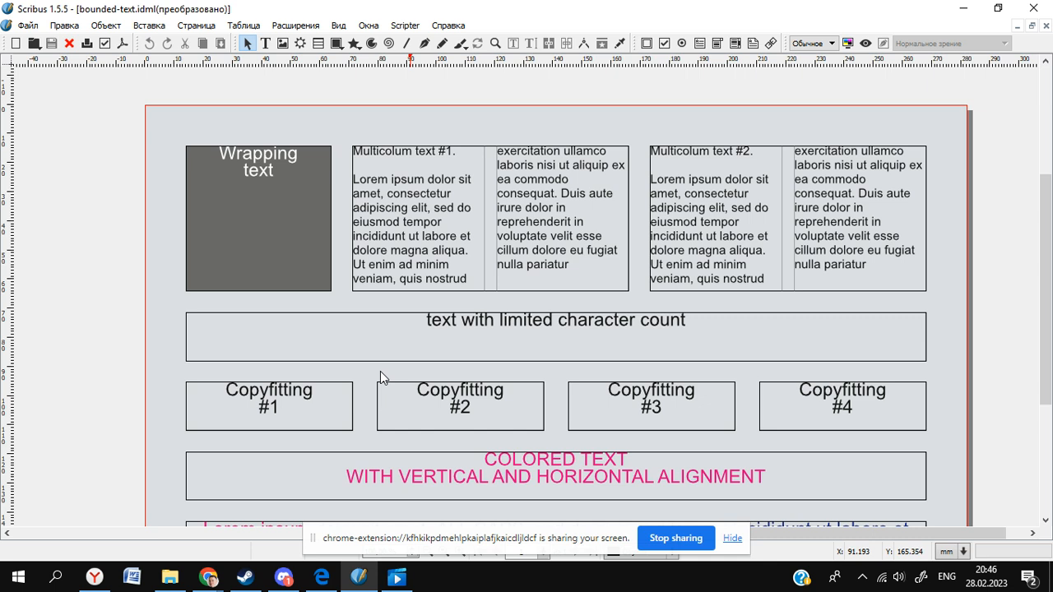
mouse_move(429, 372)
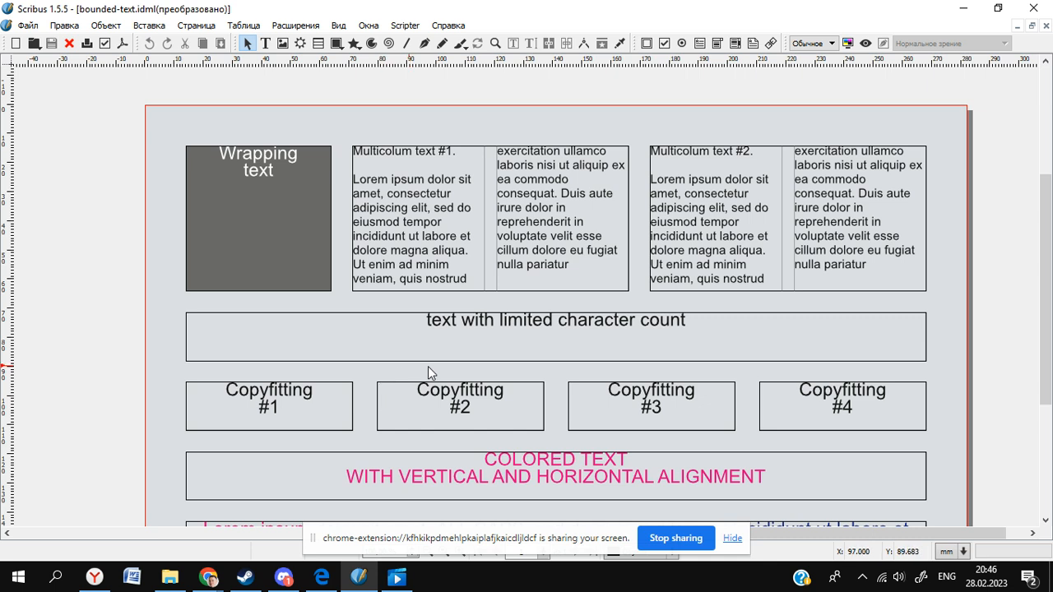
scroll("up", 3)
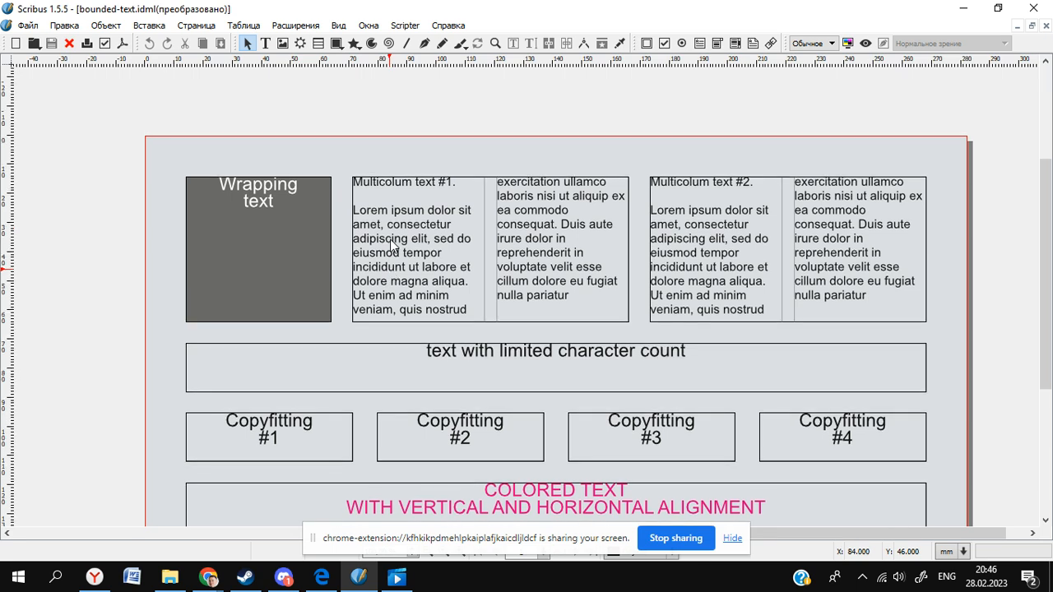
scroll("down", 3)
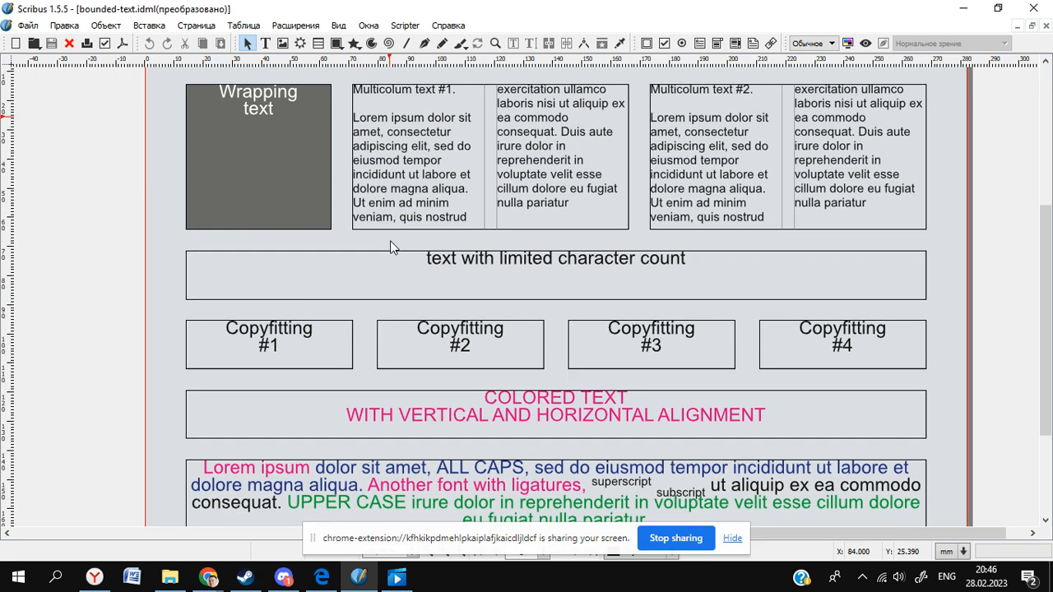
scroll("down", 3)
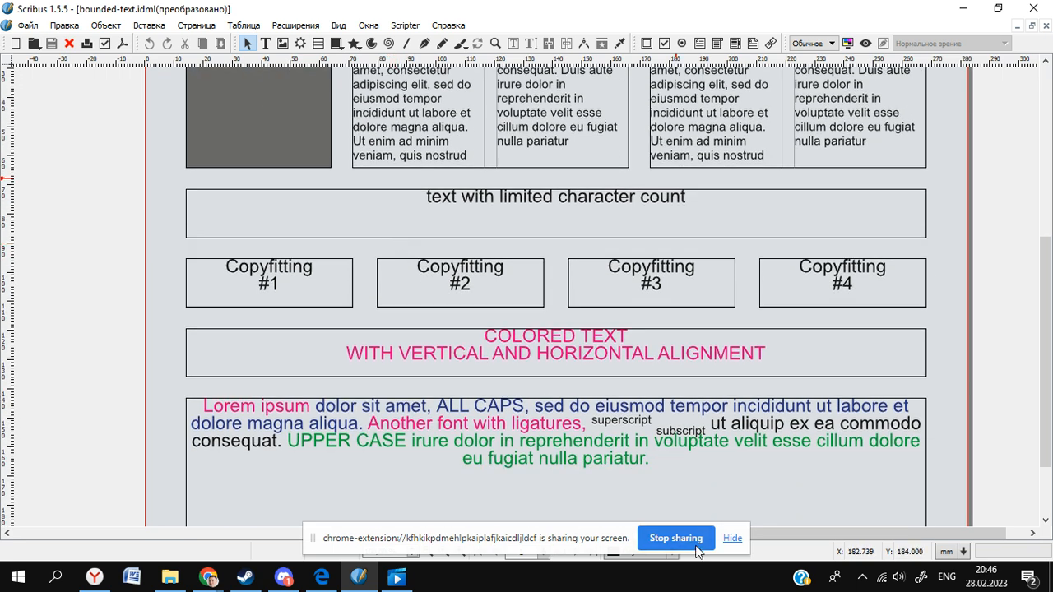